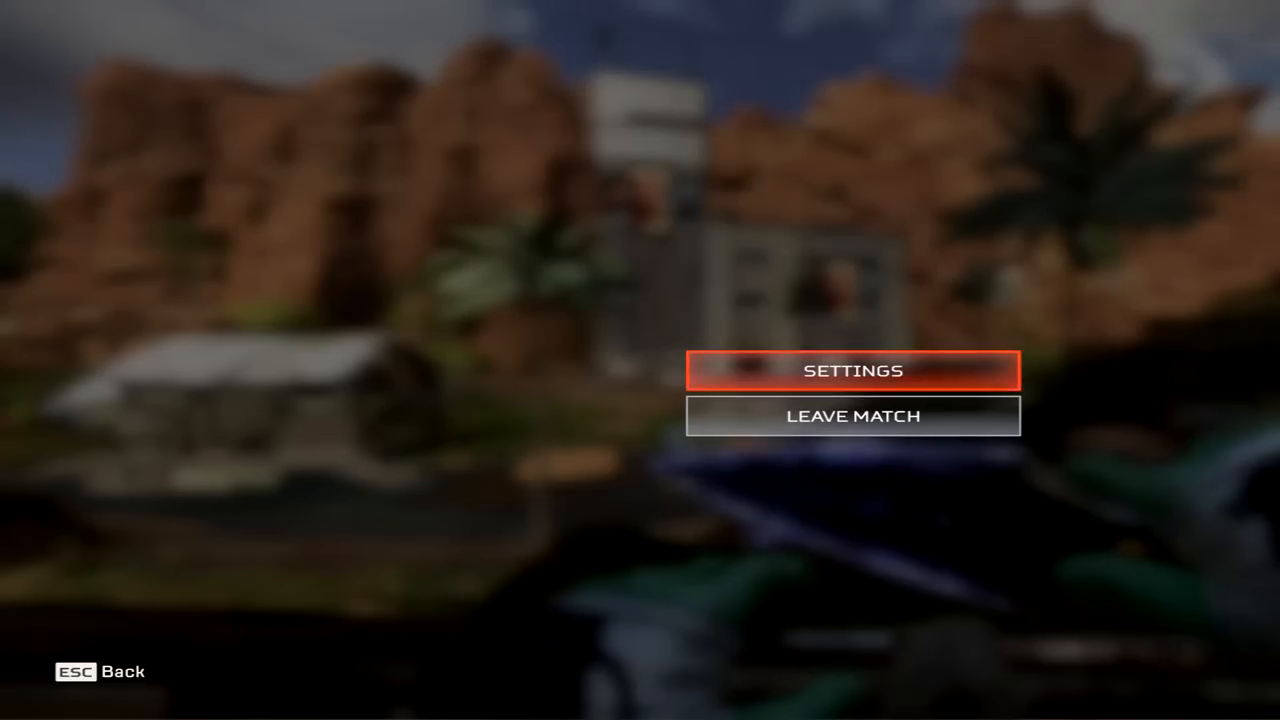
Set Apex Legends video to a 4:3 aspect ratio at 1440x1080 and keep it.
{"action": "left_click", "coordinate": [852, 370]}
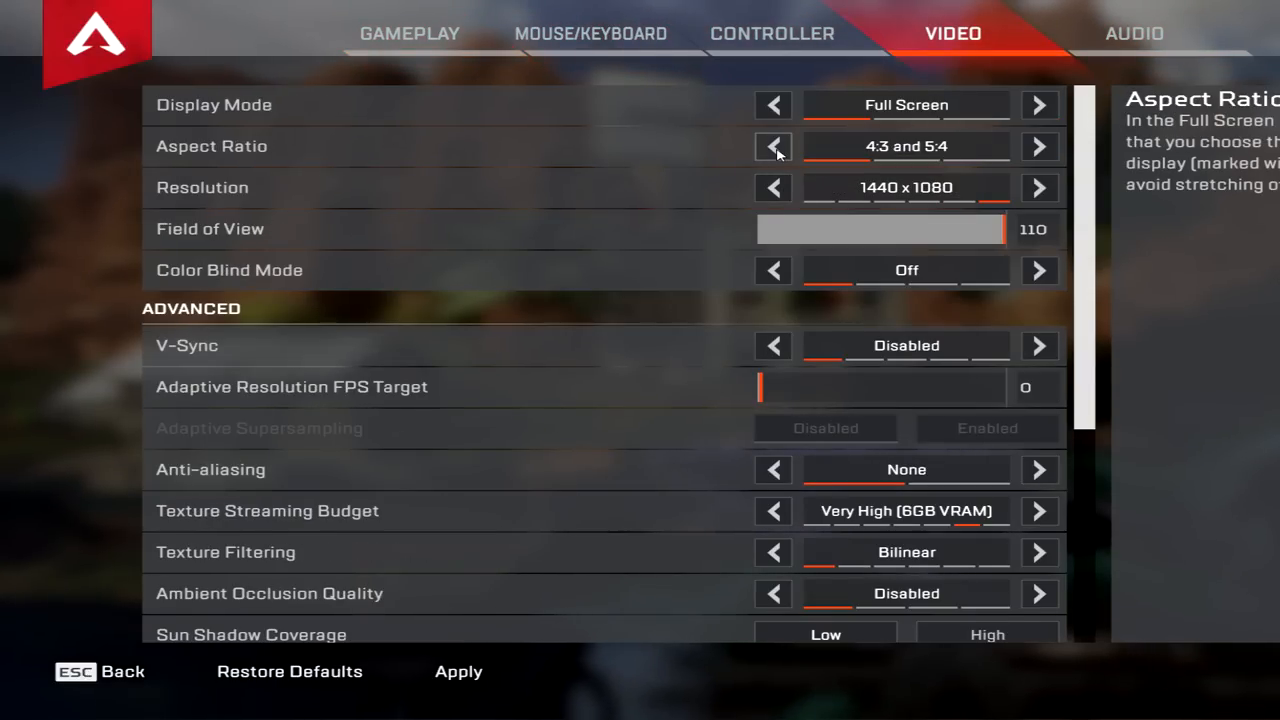
{"action": "left_click", "coordinate": [458, 671]}
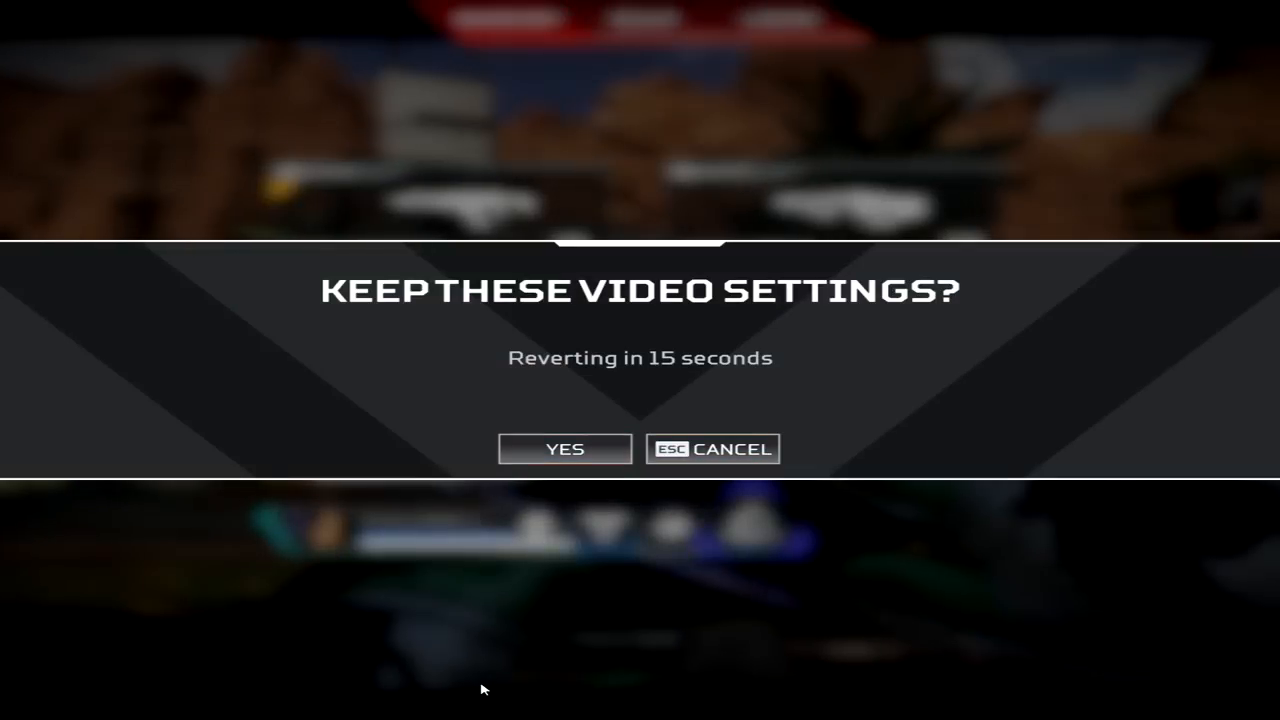
{"action": "left_click", "coordinate": [564, 449]}
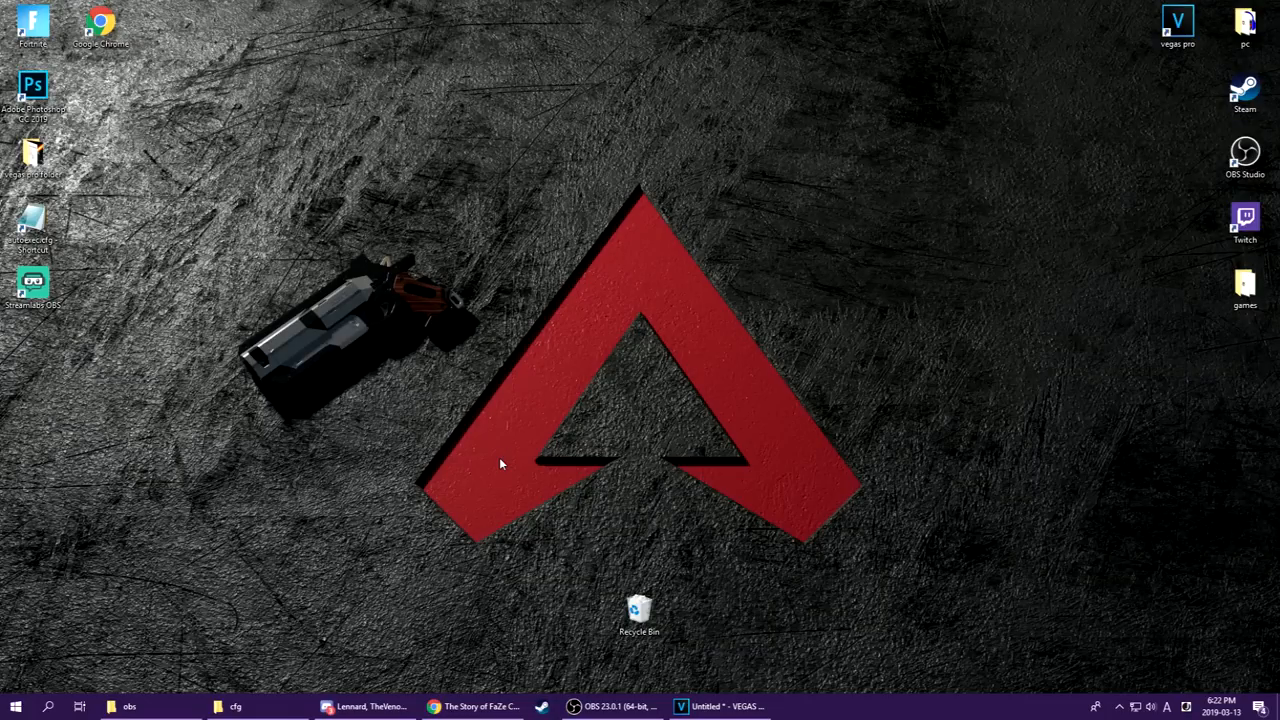
Copy config_default_pc.cfg in Apex's cfg folder and open the autoexec2.cfg copy.
{"action": "type", "text": "apex"}
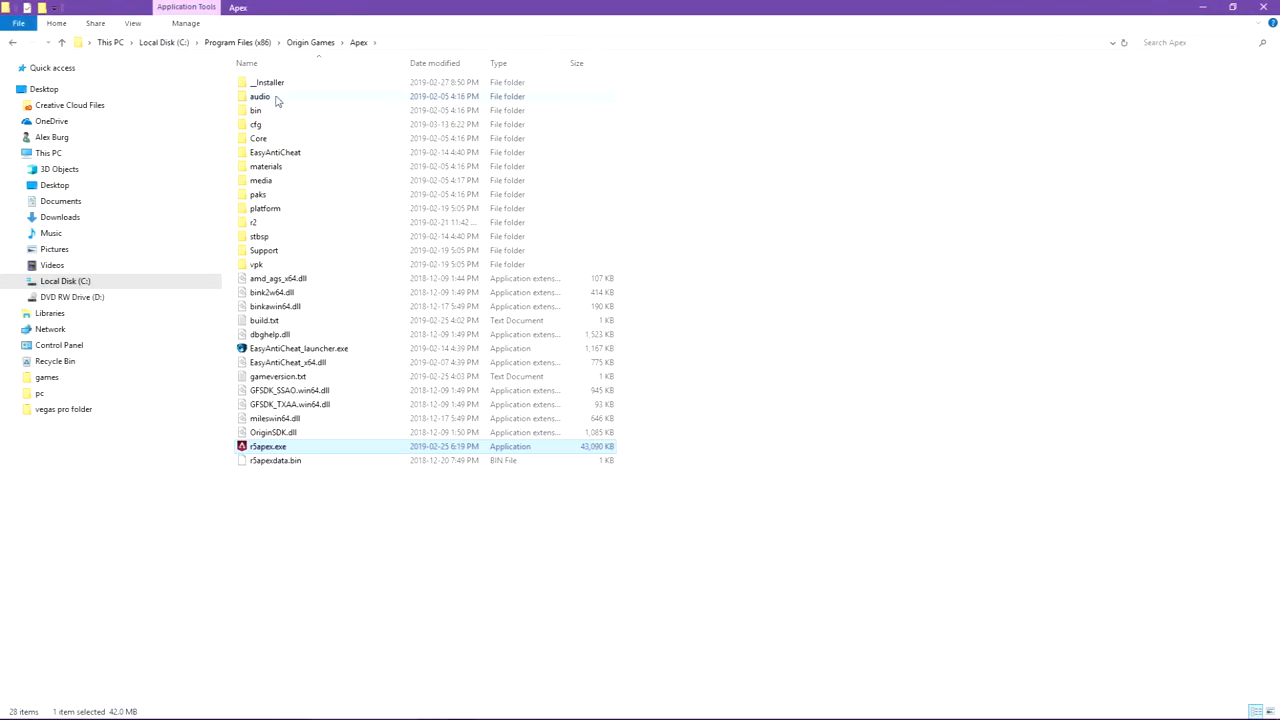
{"action": "double_click", "coordinate": [256, 124]}
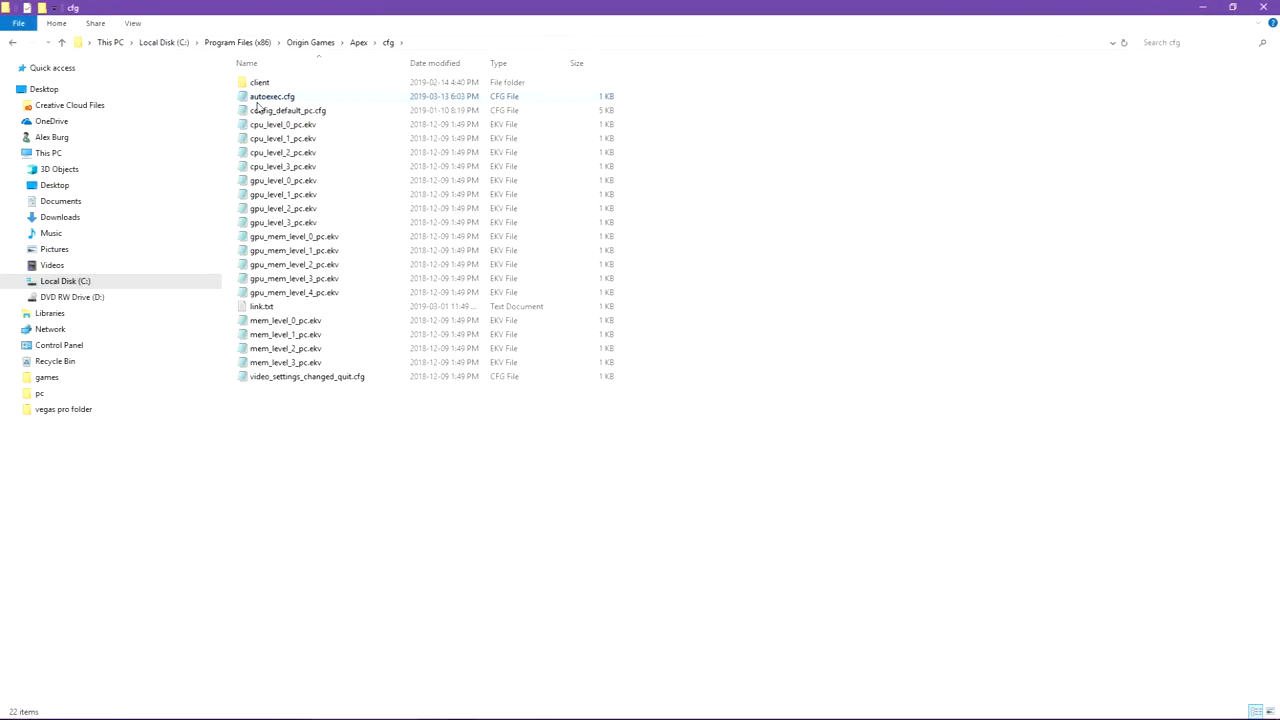
{"action": "right_click", "coordinate": [290, 110]}
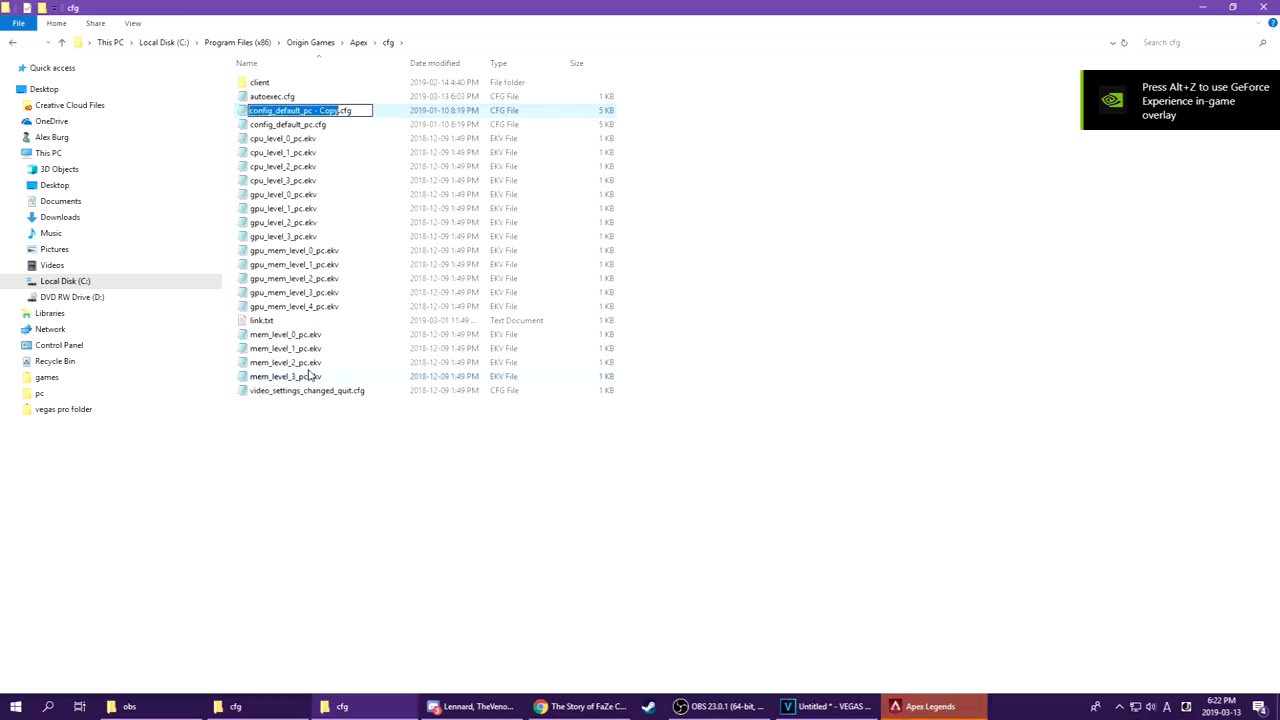
{"action": "double_click", "coordinate": [290, 110]}
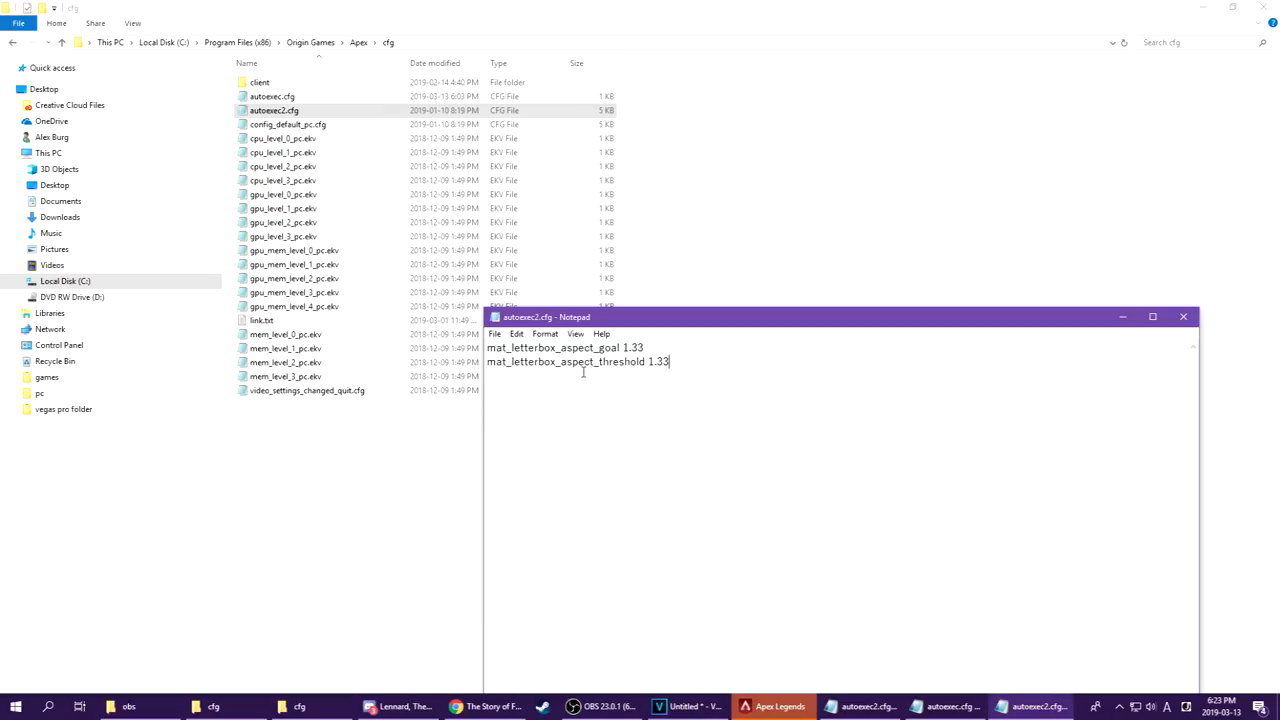
Select all of autoexec2.cfg's contents to replace with the 1.33 letterbox commands.
{"action": "key", "text": "ctrl+a"}
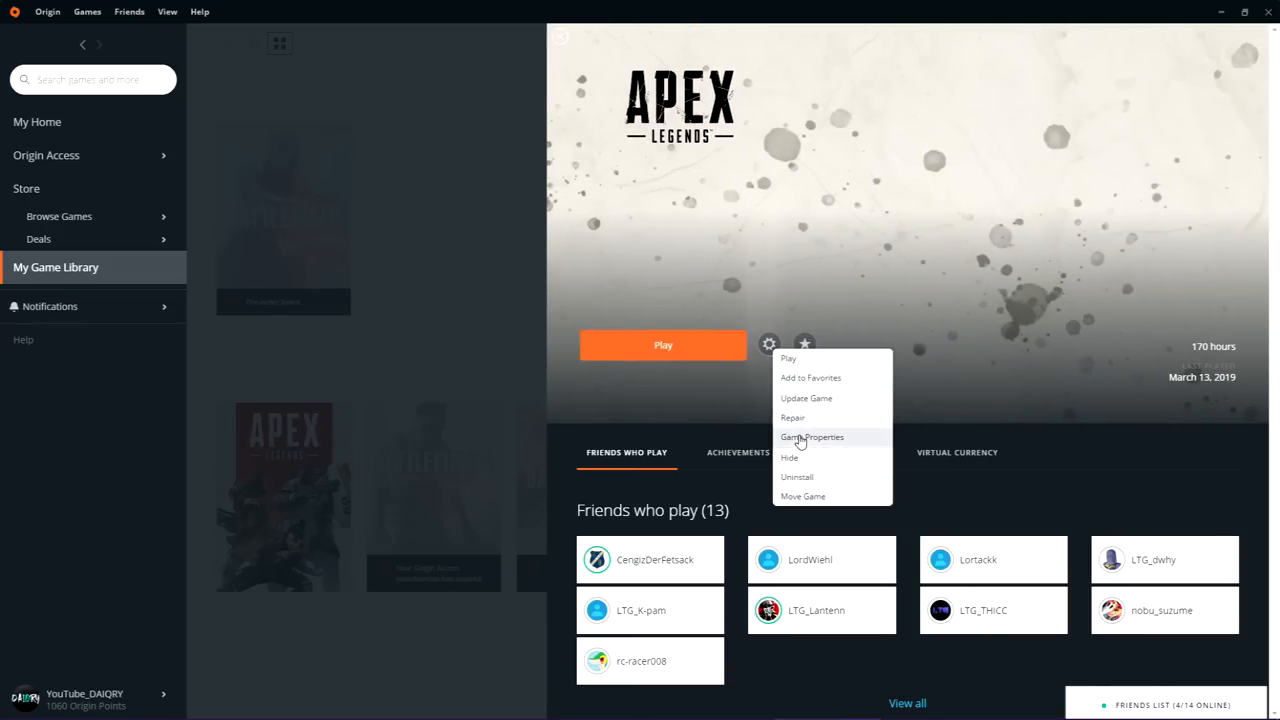
{"action": "left_click", "coordinate": [812, 437]}
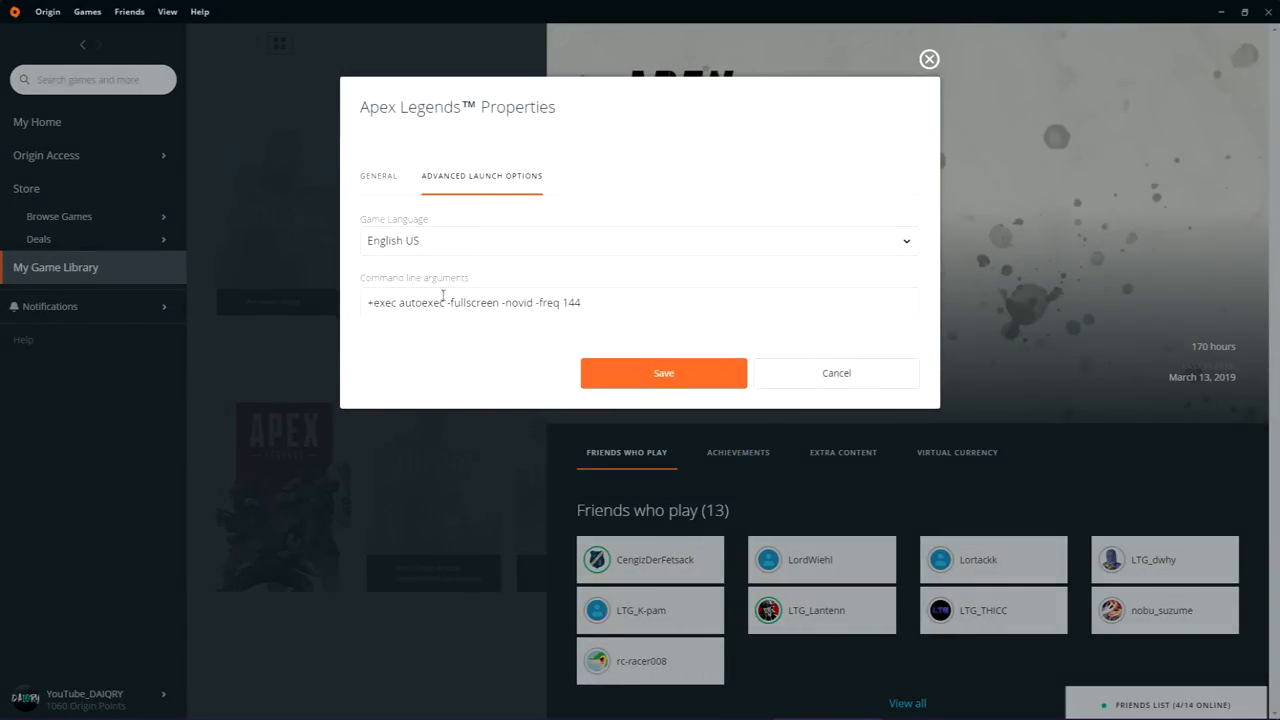
{"action": "double_click", "coordinate": [405, 302]}
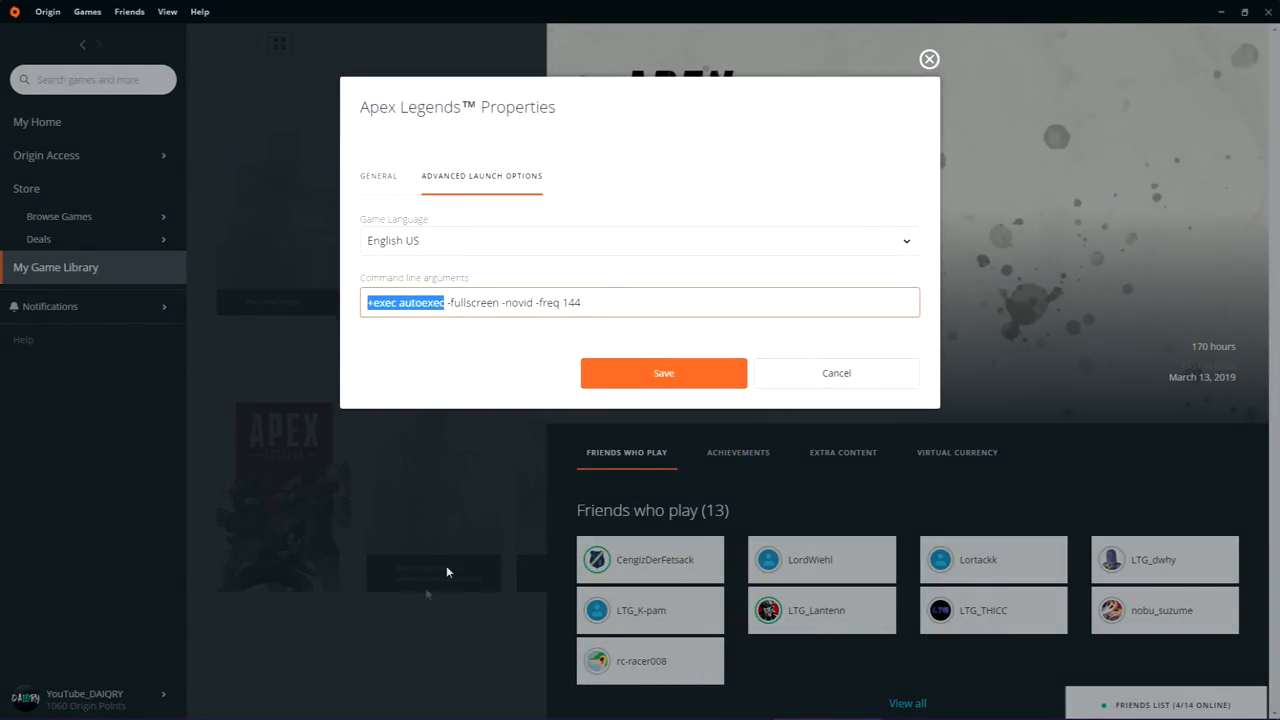
{"action": "mouse_move", "coordinate": [951, 81]}
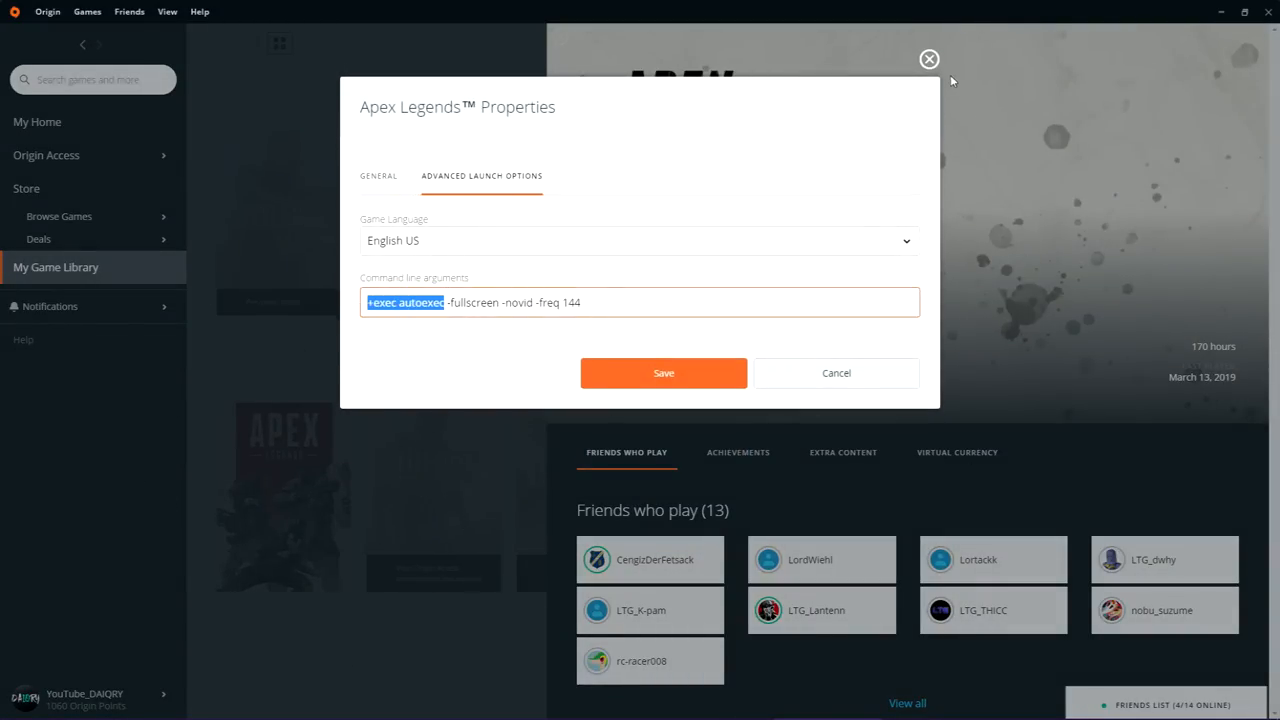
{"action": "left_click", "coordinate": [663, 372]}
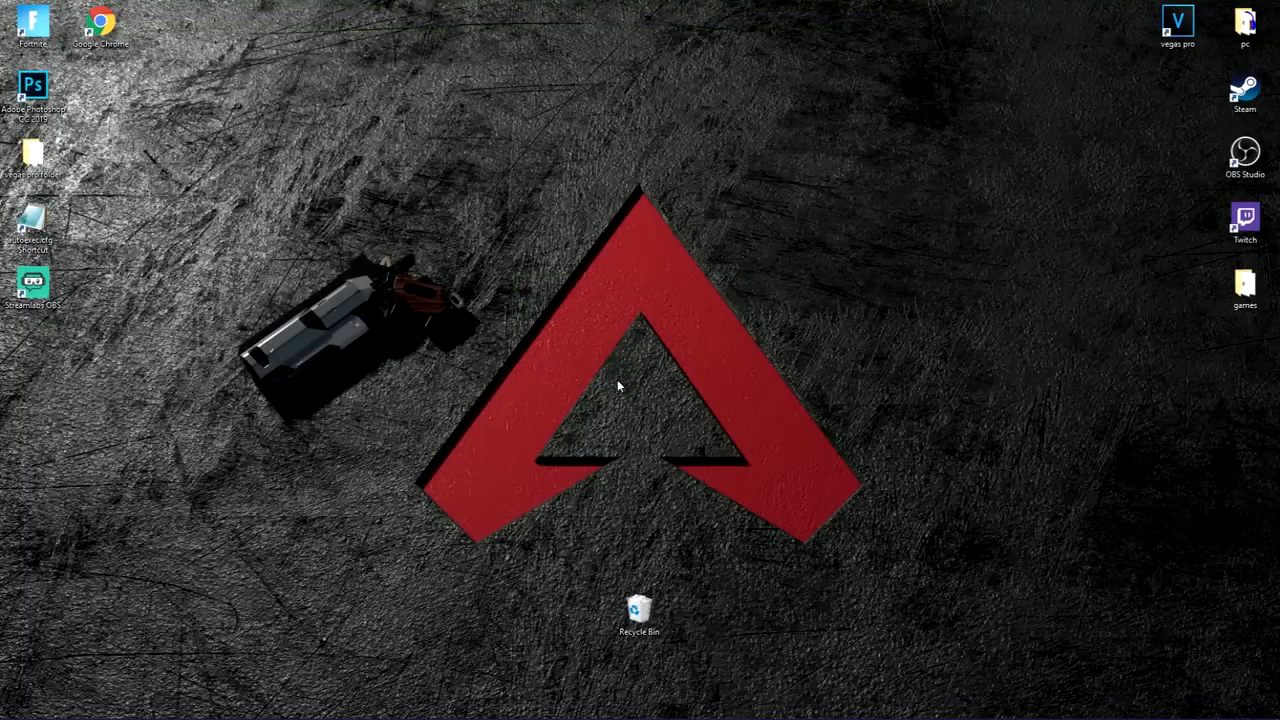
Open autoexec.cfg, edit the volume bind, and retype 'hpd_setting_minimapRotate 1'.
{"action": "double_click", "coordinate": [32, 220]}
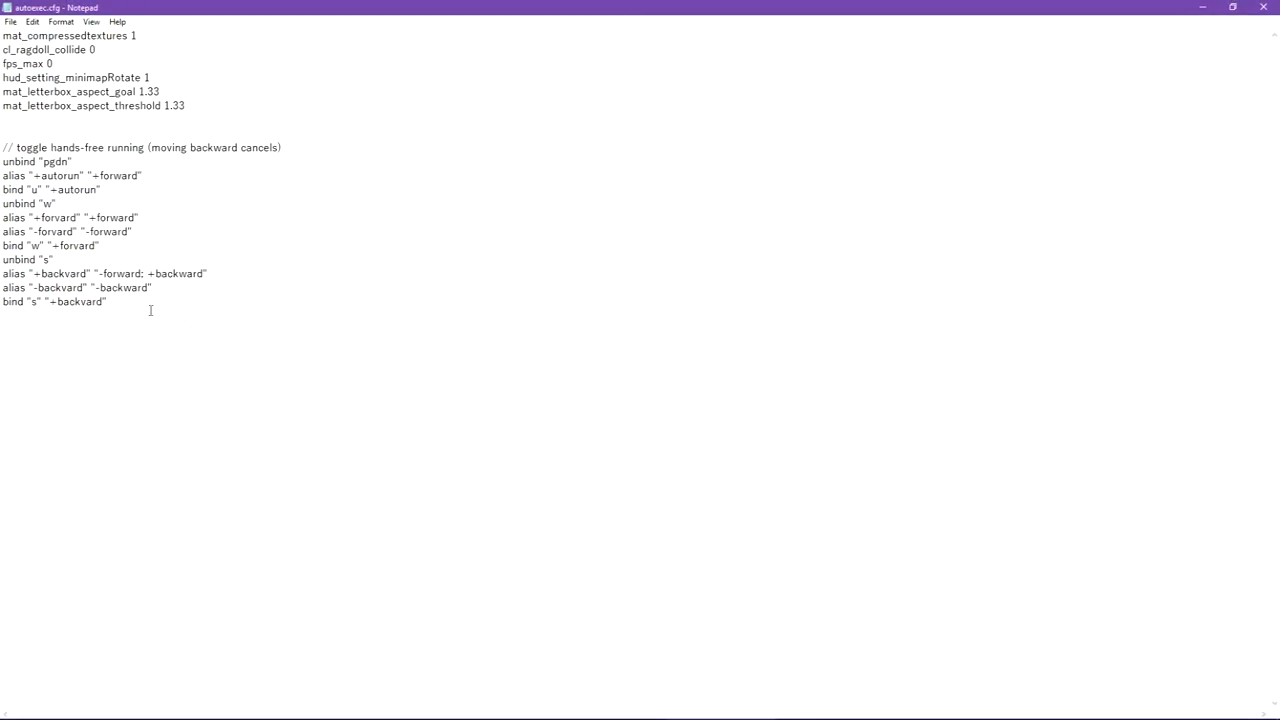
{"action": "mouse_move", "coordinate": [25, 123]}
{"action": "type", "text": "bind F1 \"toggle sound_volume"}
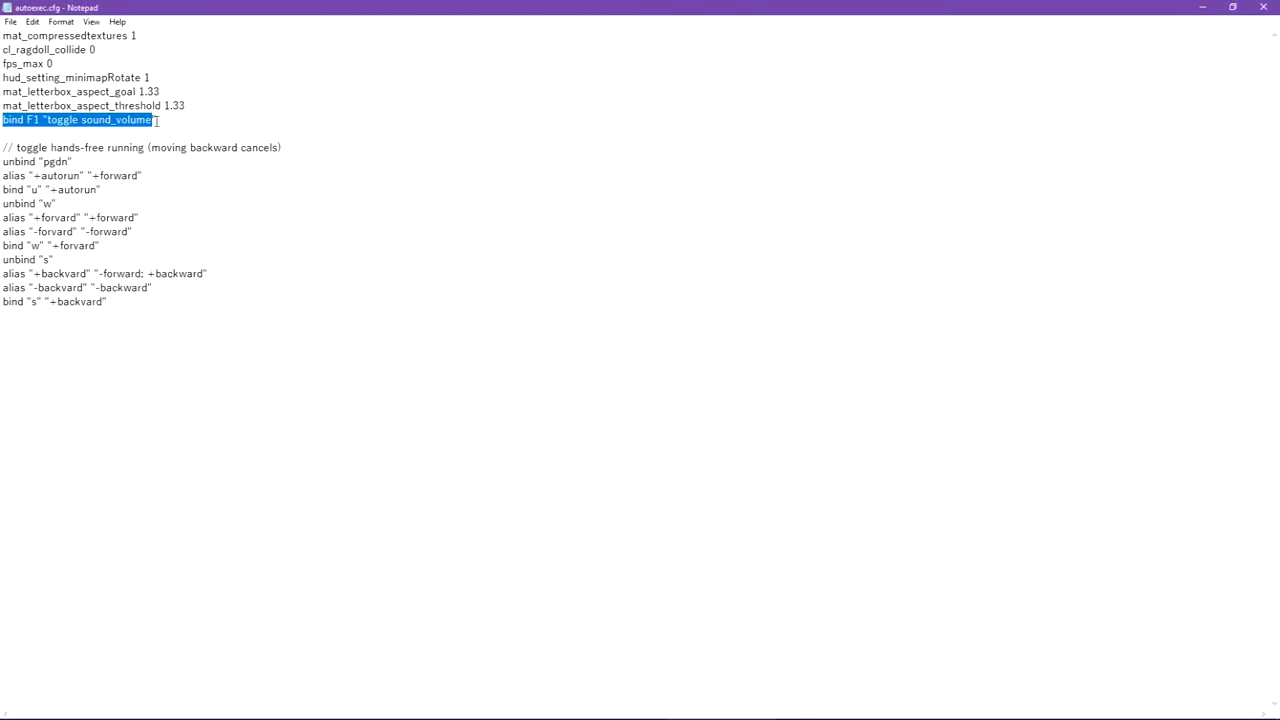
{"action": "left_click", "coordinate": [40, 119]}
{"action": "type", "text": "6"}
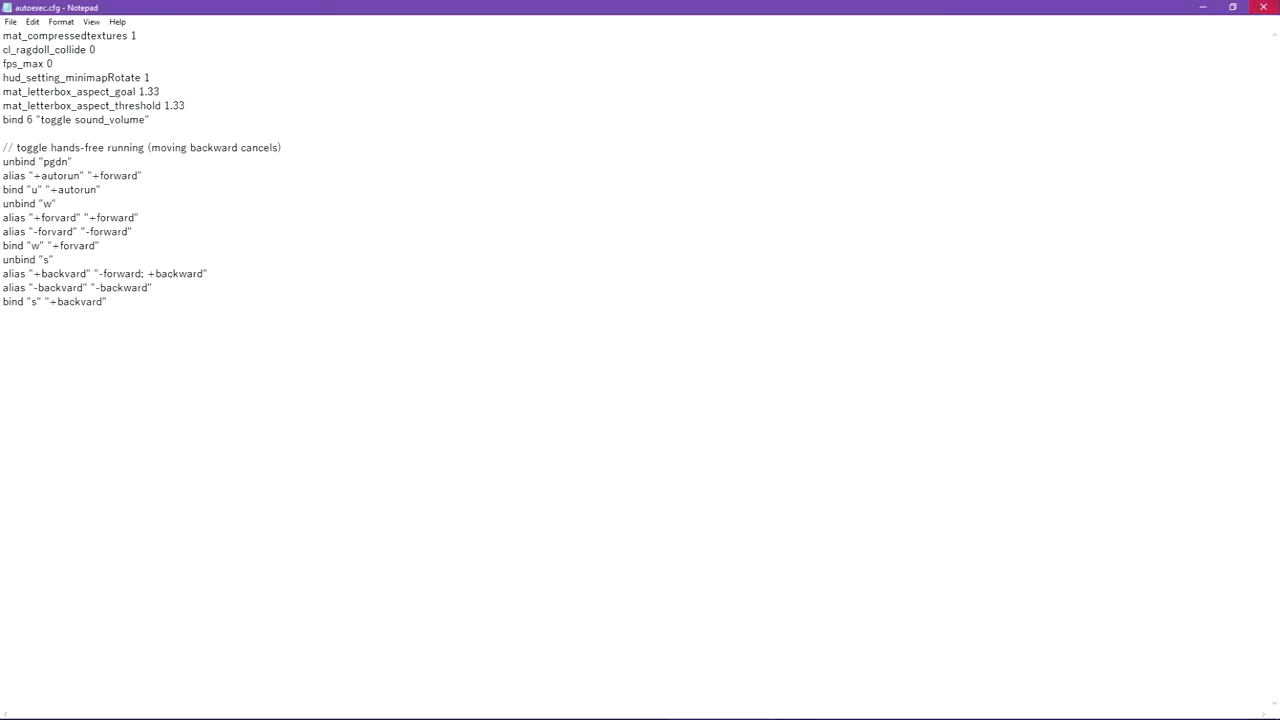
{"action": "left_click", "coordinate": [1263, 7]}
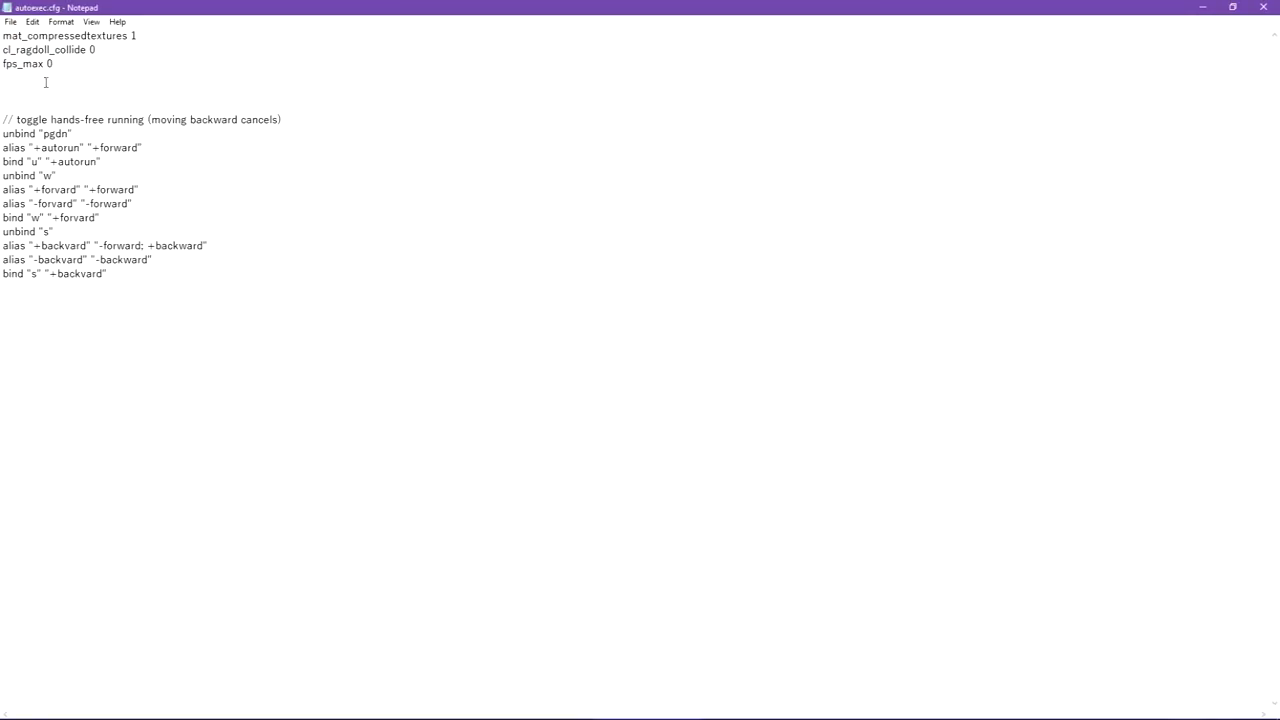
{"action": "type", "text": "hpd_setting_minimapRotate 1"}
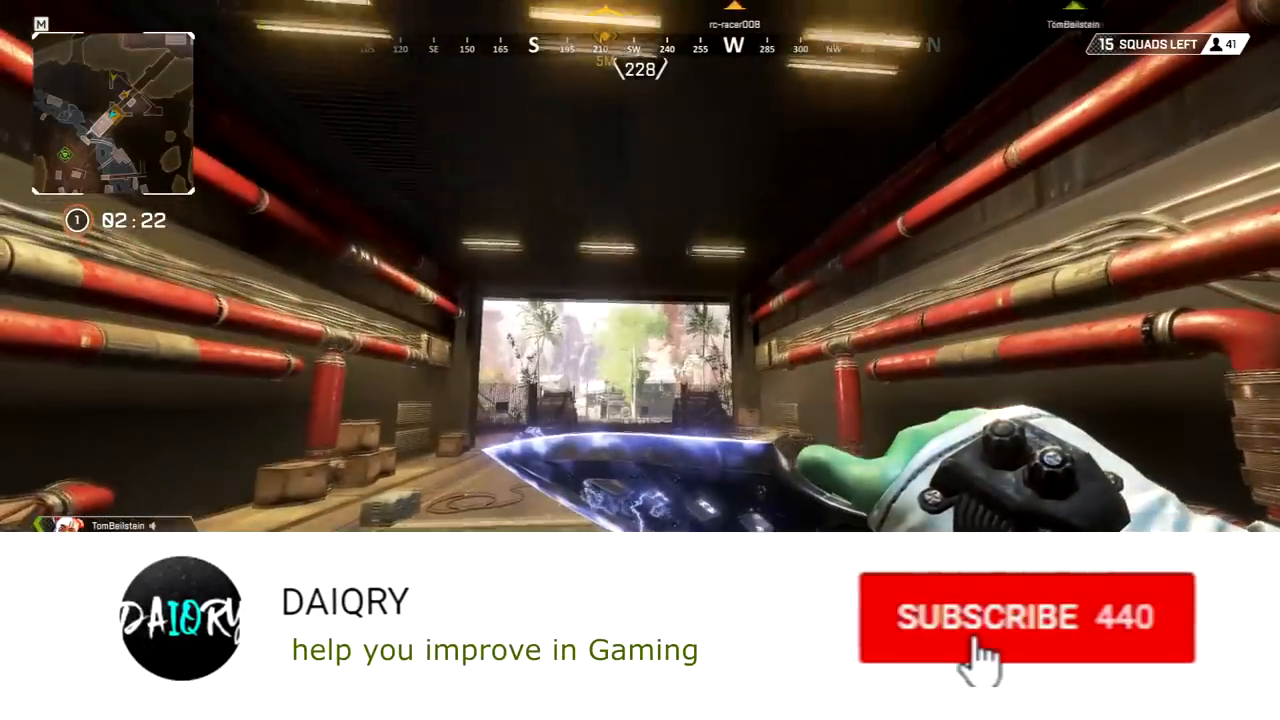
Join an Apex Legends match to test the stretched 4:3 view.
{"action": "left_click", "coordinate": [1020, 617]}
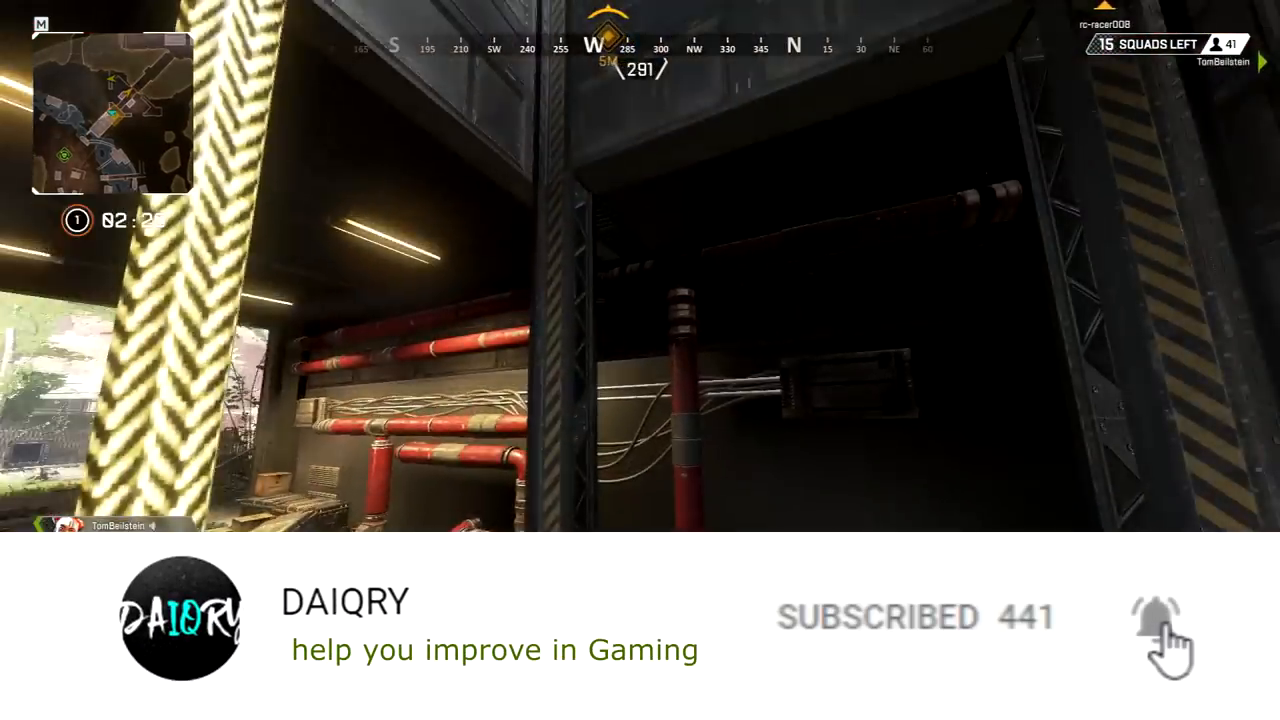